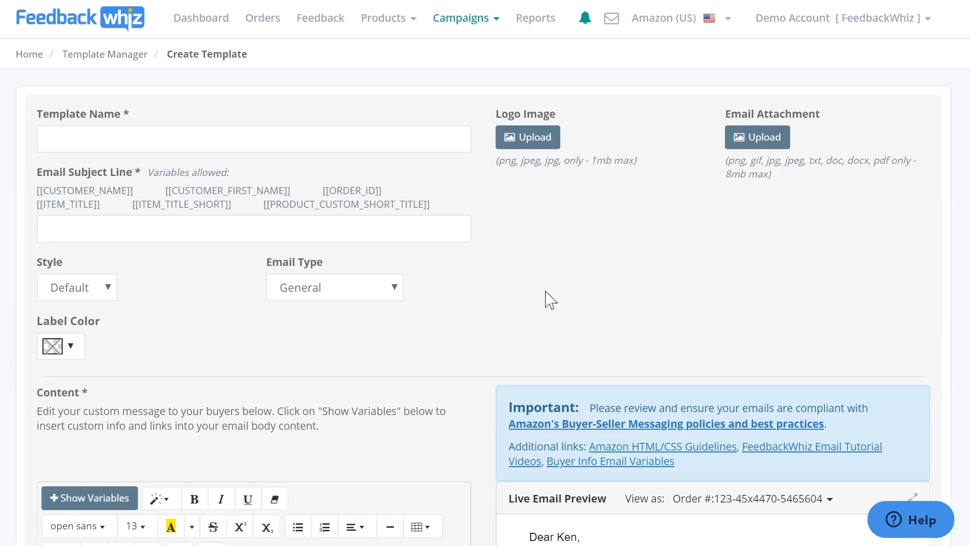
Open the Campaigns menu and scroll through the Create Template page's content editor
left_click(461, 17)
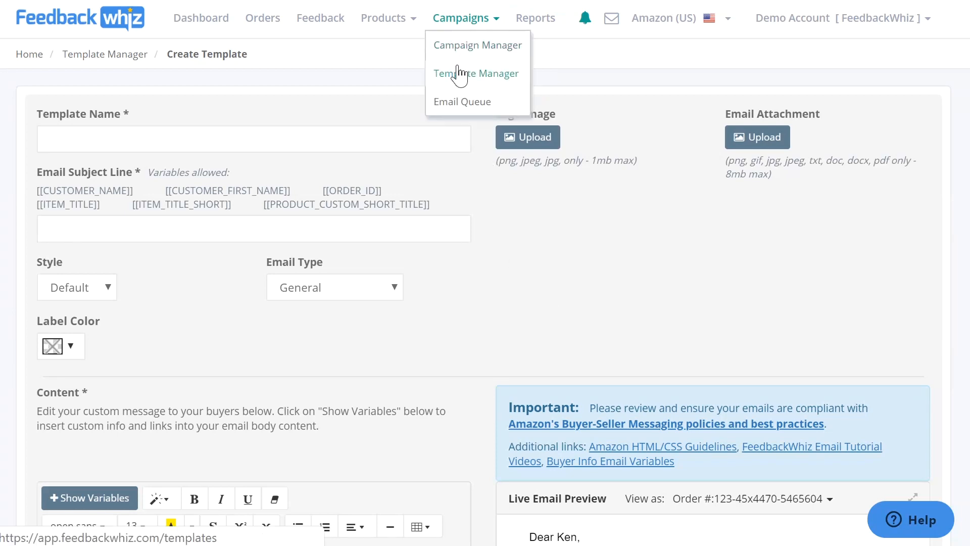
mouse_move(246, 74)
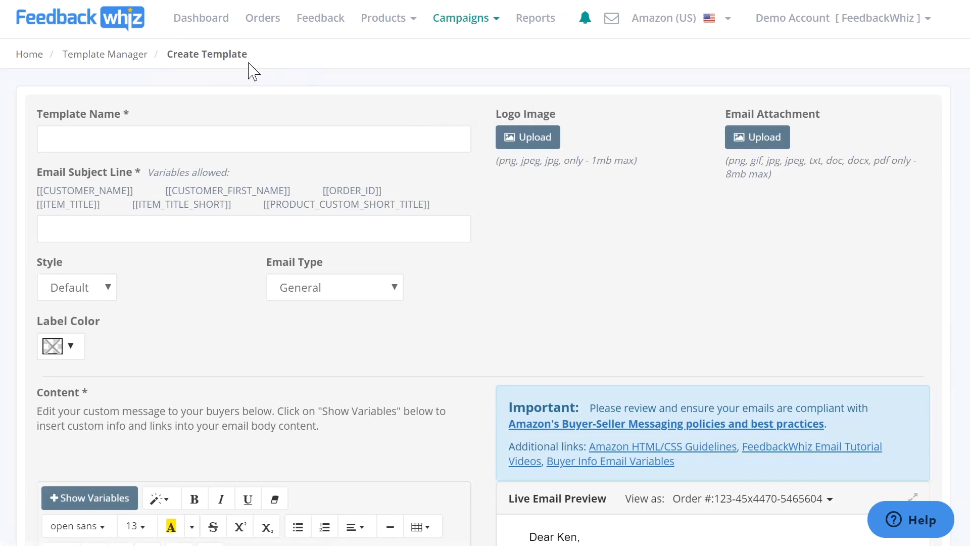
scroll("down", 3)
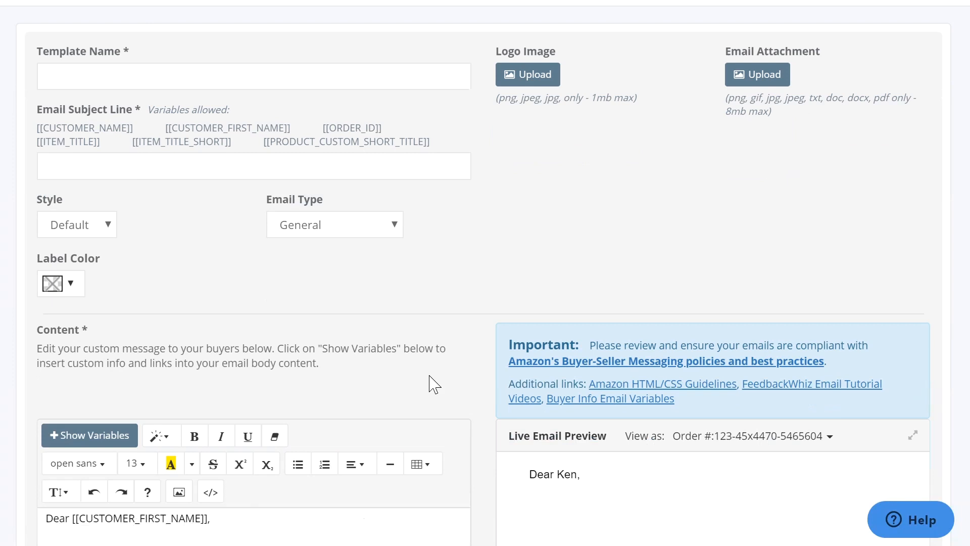
scroll("down", 3)
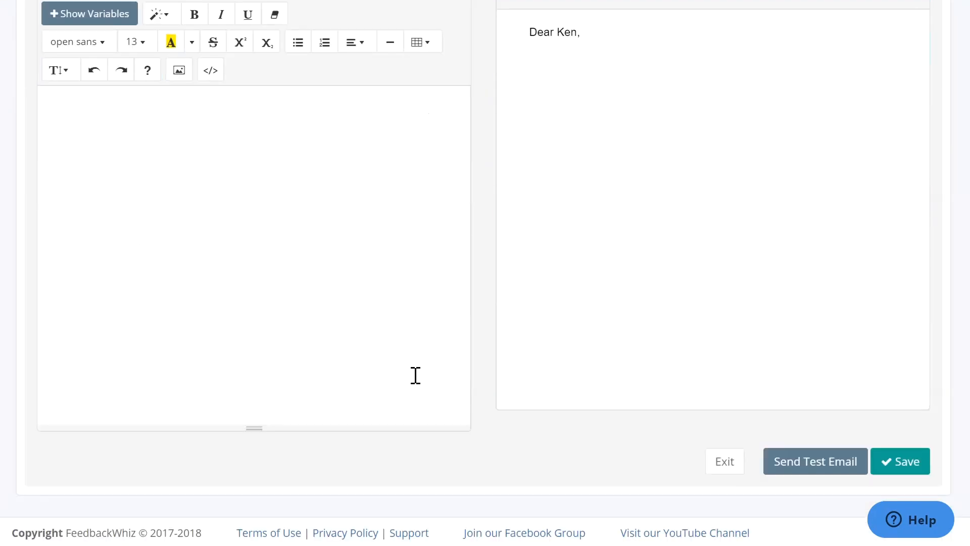
scroll("up", 3)
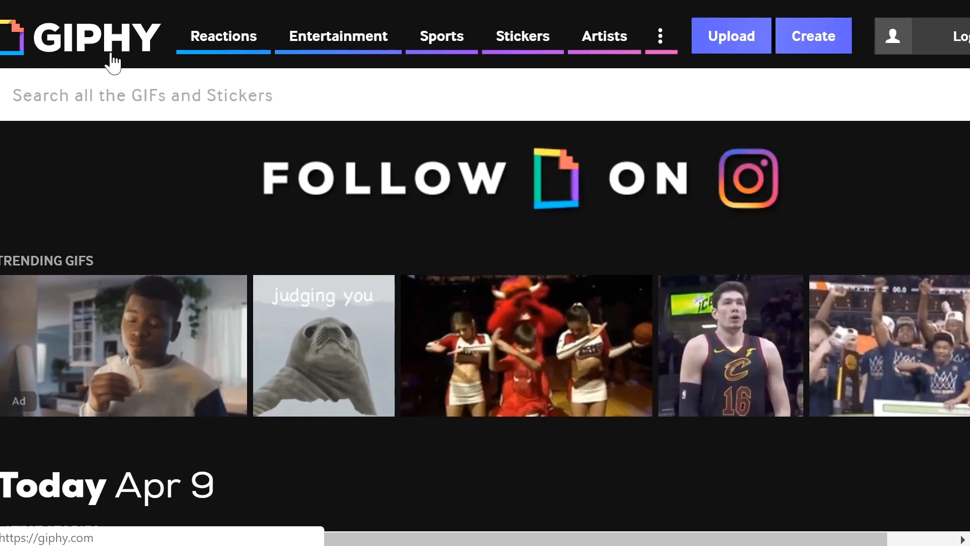
Search Giphy for 'thank you' and copy the OMG THANKS! GIF from its page
left_click(143, 95)
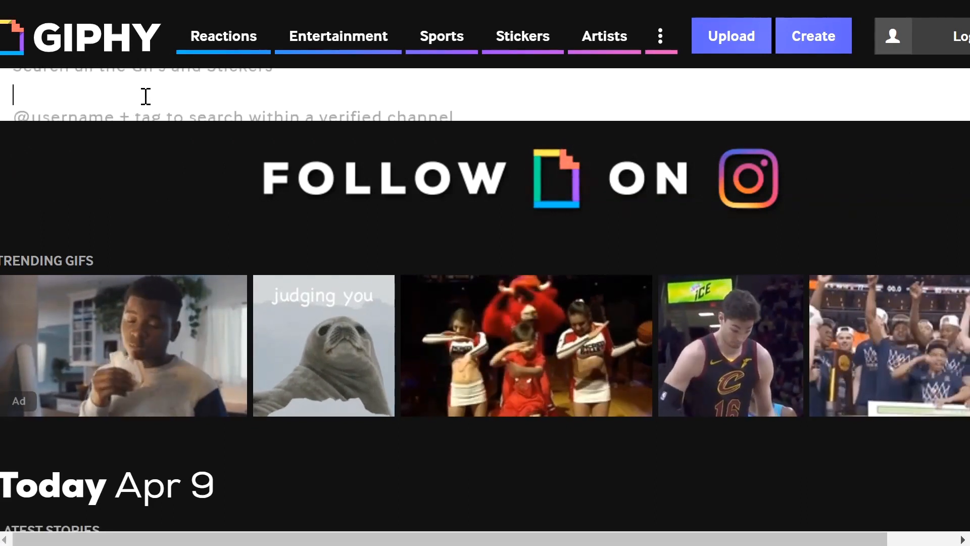
type("thank you")
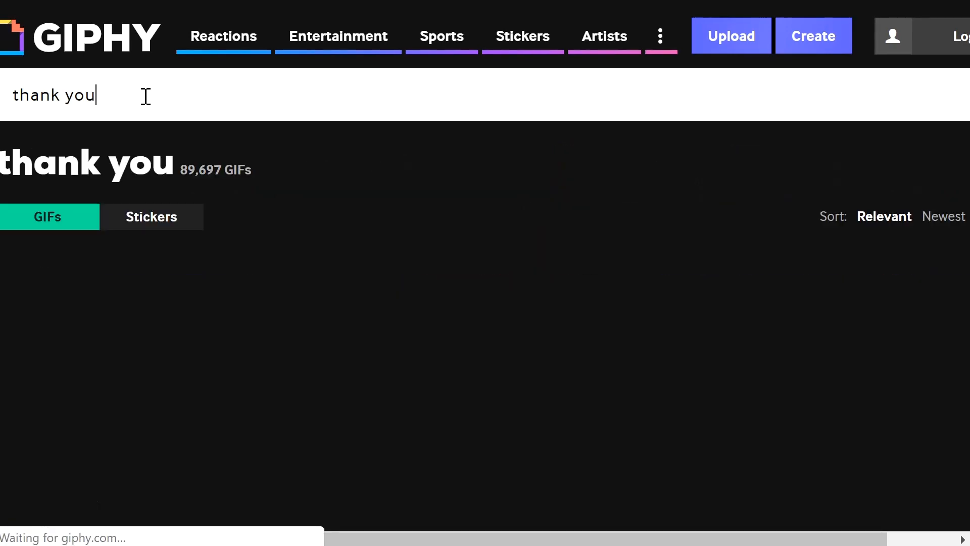
scroll("down", 3)
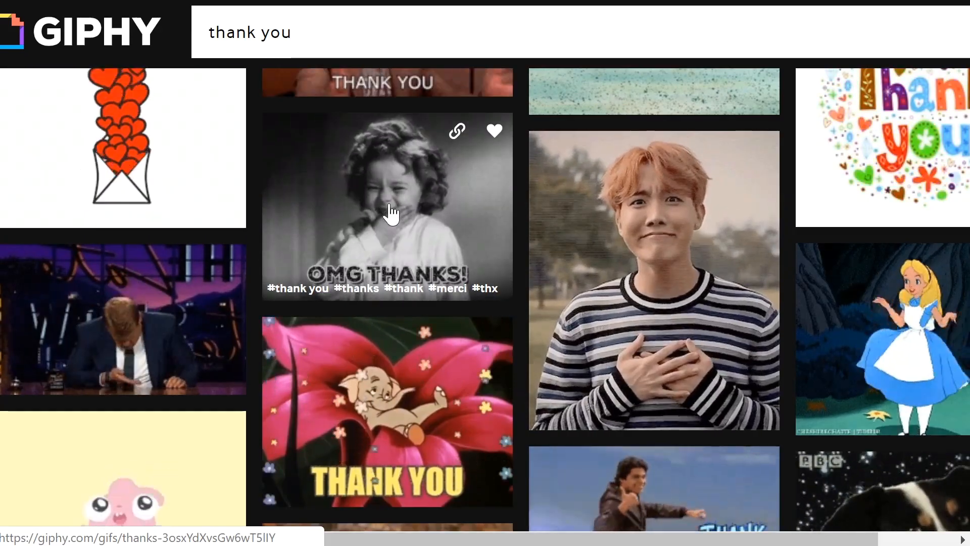
left_click(386, 204)
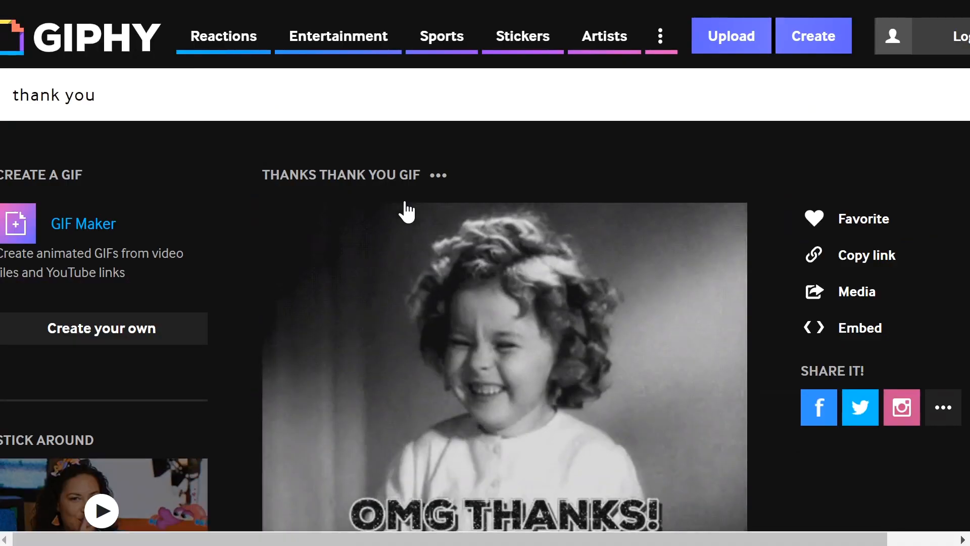
scroll("down", 3)
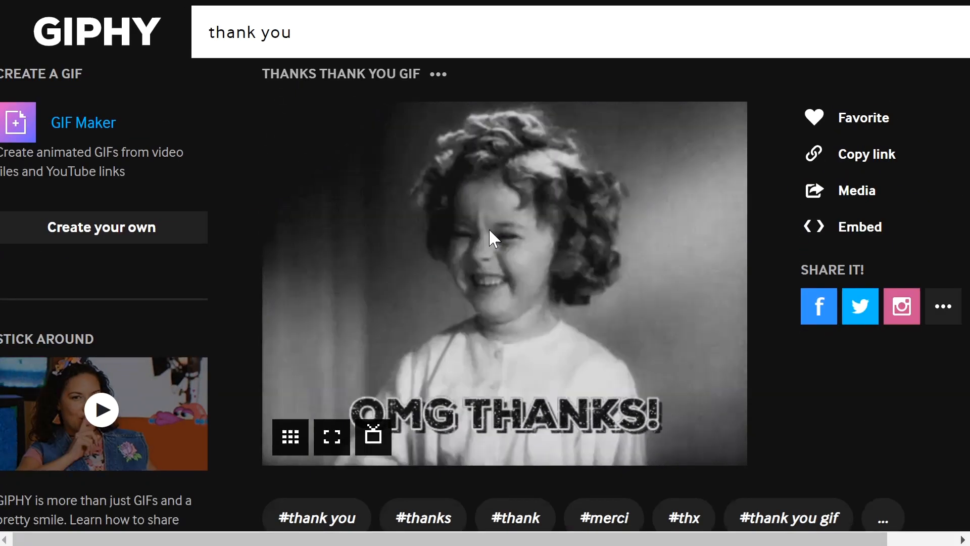
right_click(504, 248)
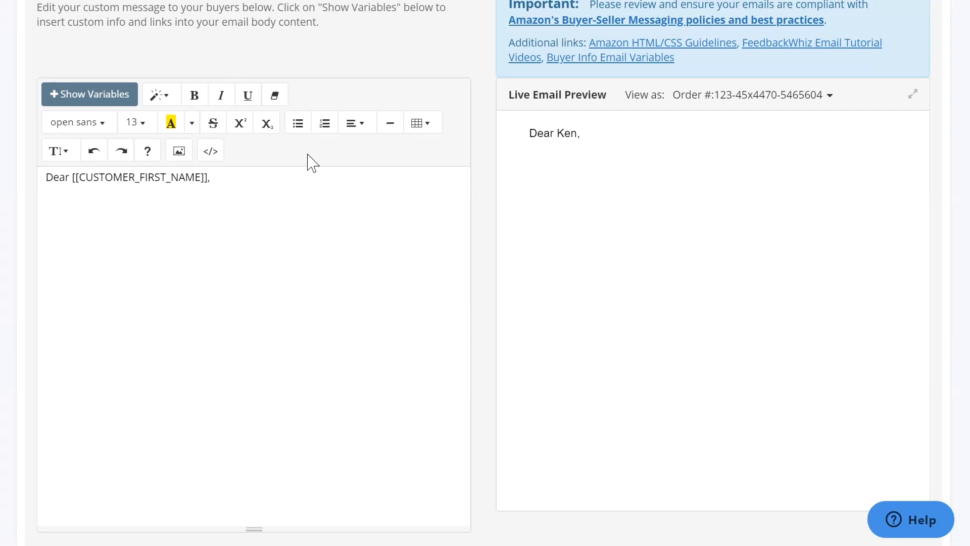
mouse_move(116, 234)
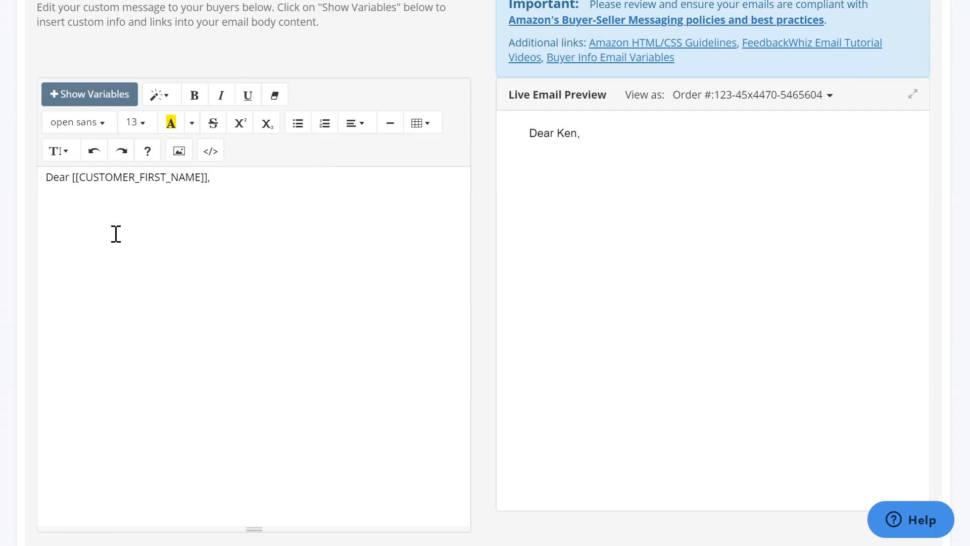
Paste the copied OMG THANKS! GIF on the line below 'Dear [[CUSTOMER_FIRST_NAME]],'
right_click(115, 244)
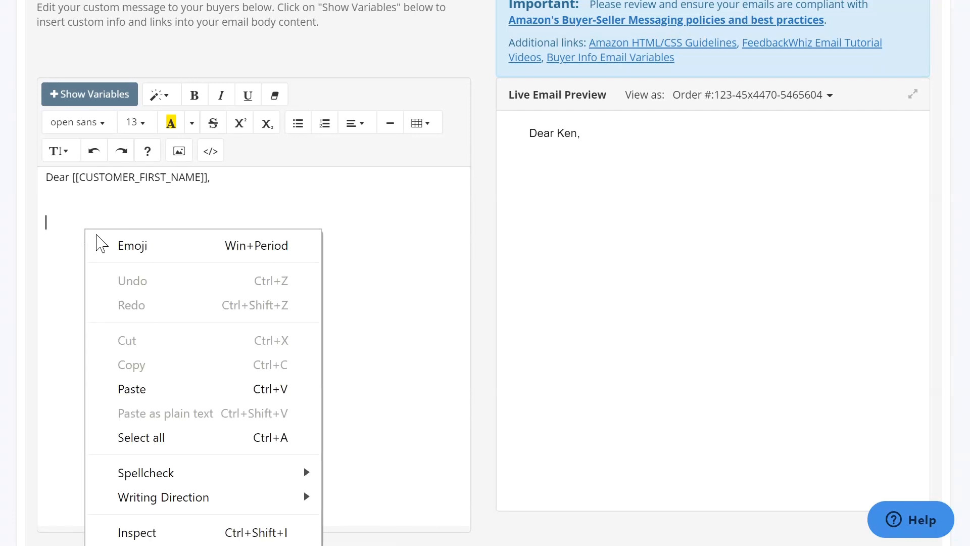
left_click(132, 389)
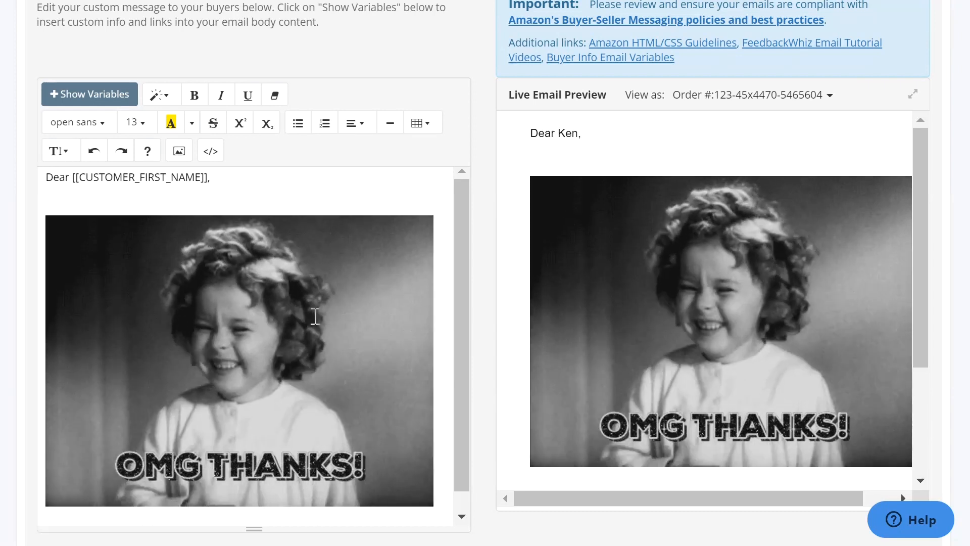
Resize the OMG THANKS! GIF to 50% using Resize Half in the image popover
left_click(239, 361)
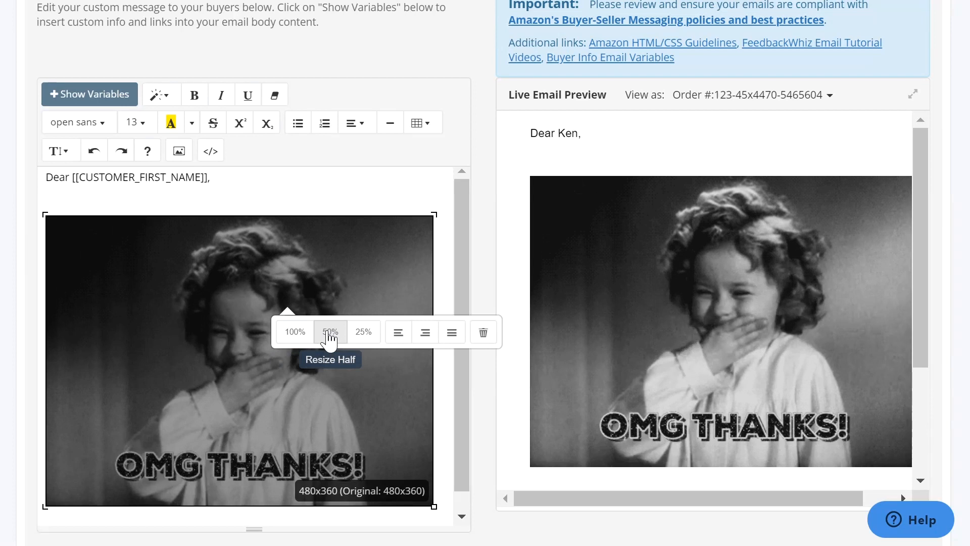
left_click(331, 332)
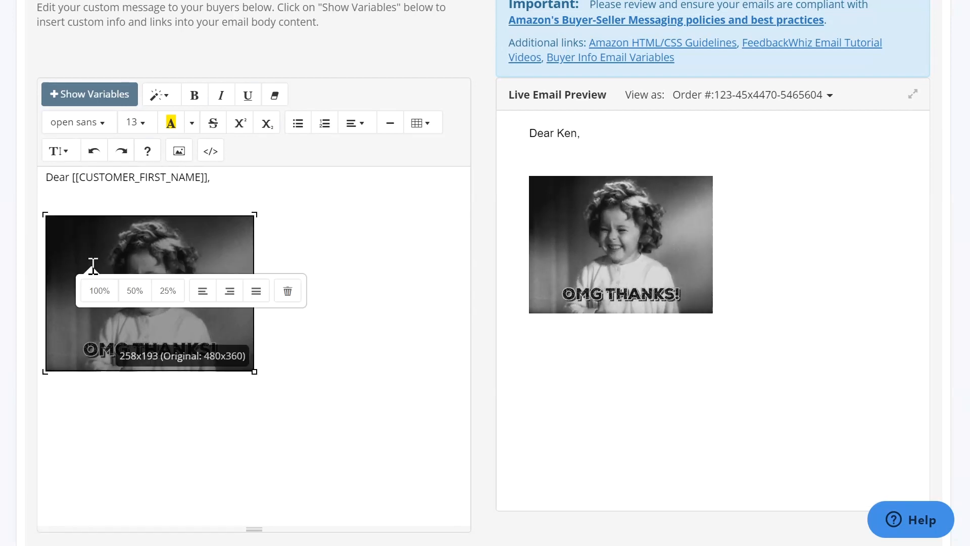
left_click(99, 290)
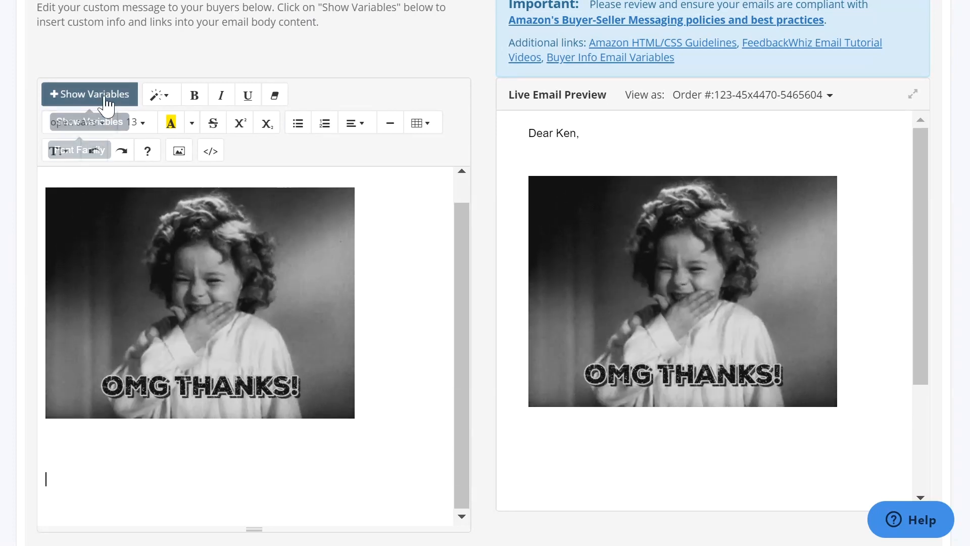
Insert the 'Link - Product Review Request' variable from Show Variables below the GIF
left_click(89, 94)
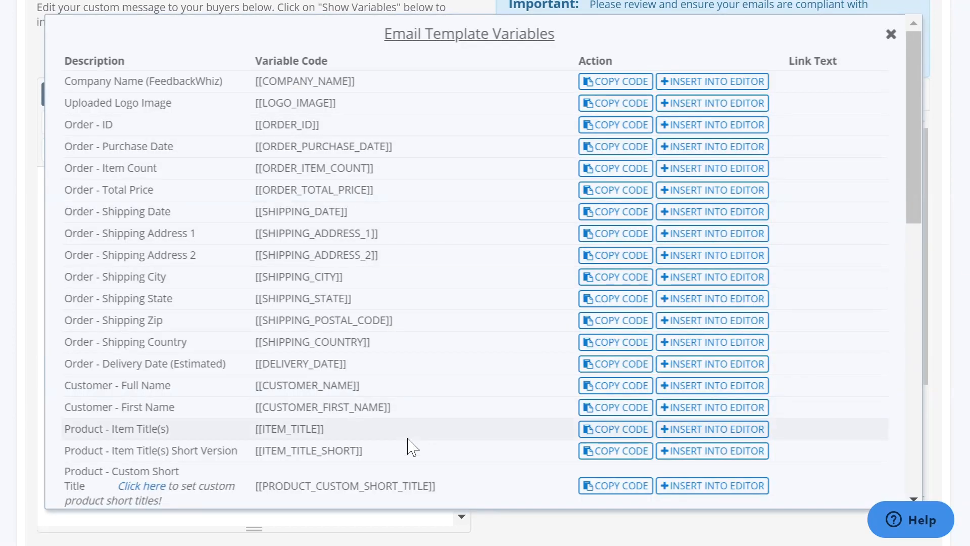
scroll("down", 3)
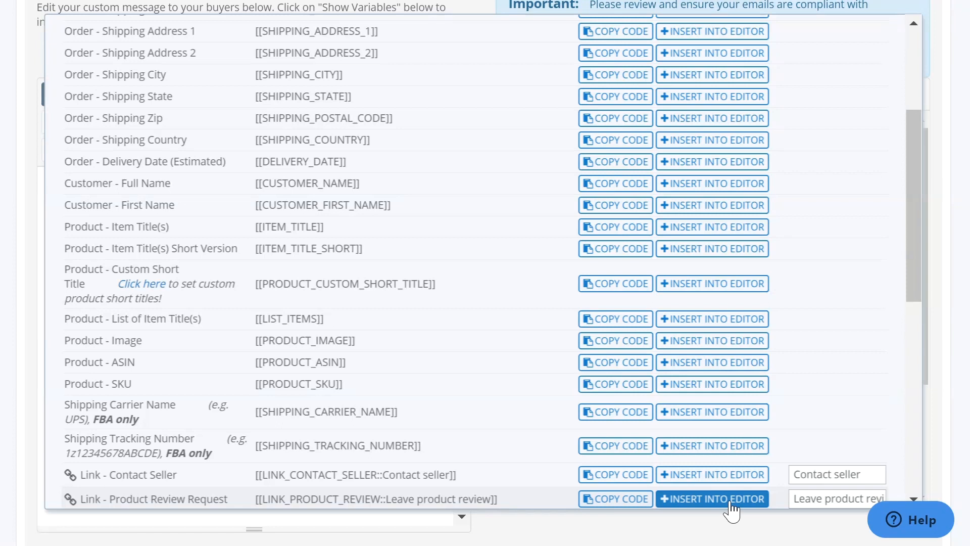
left_click(712, 498)
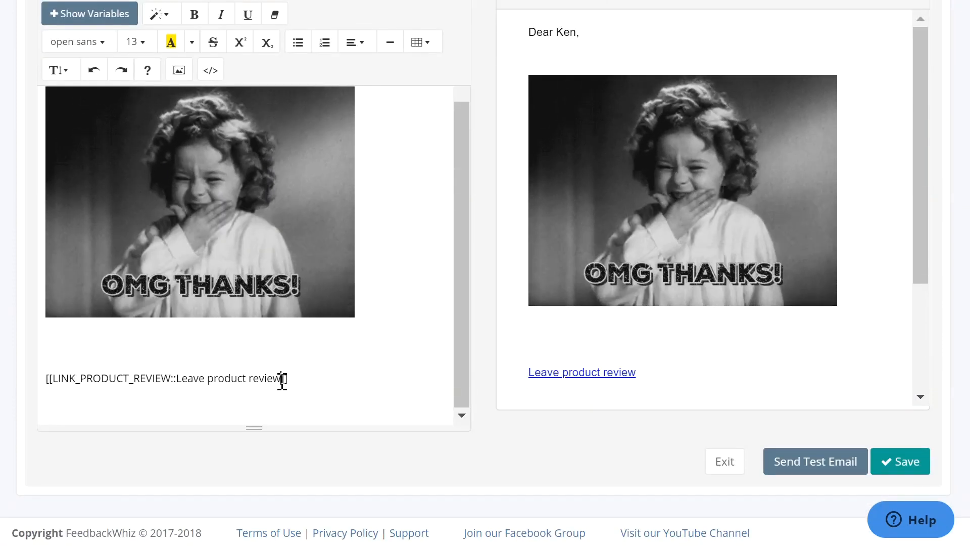
Select the 'Leave product review' link text and check the linked GIF in the preview
double_click(232, 378)
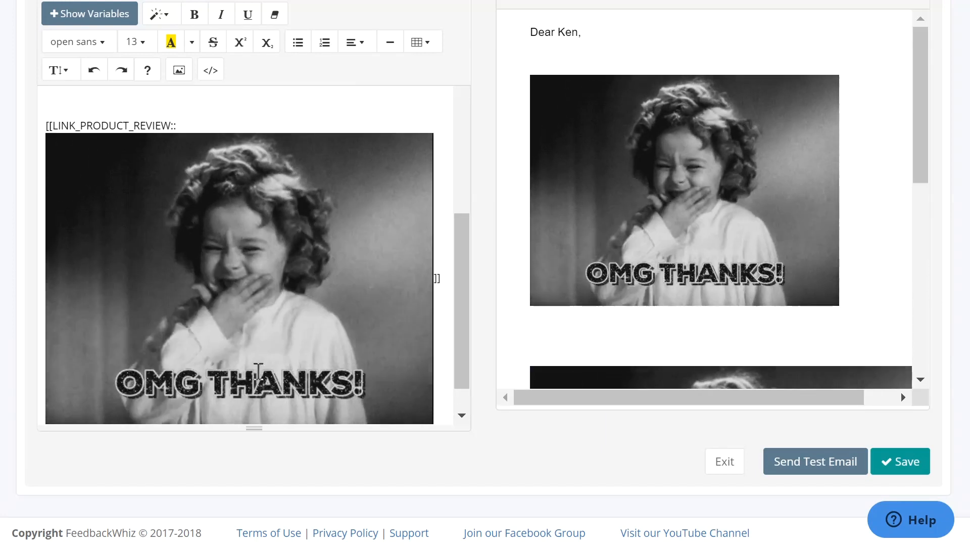
scroll("down", 3)
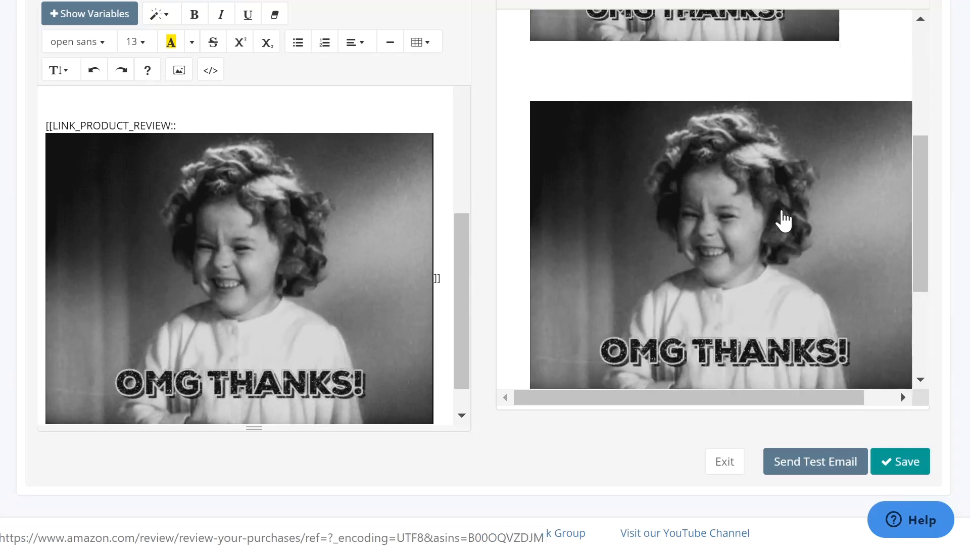